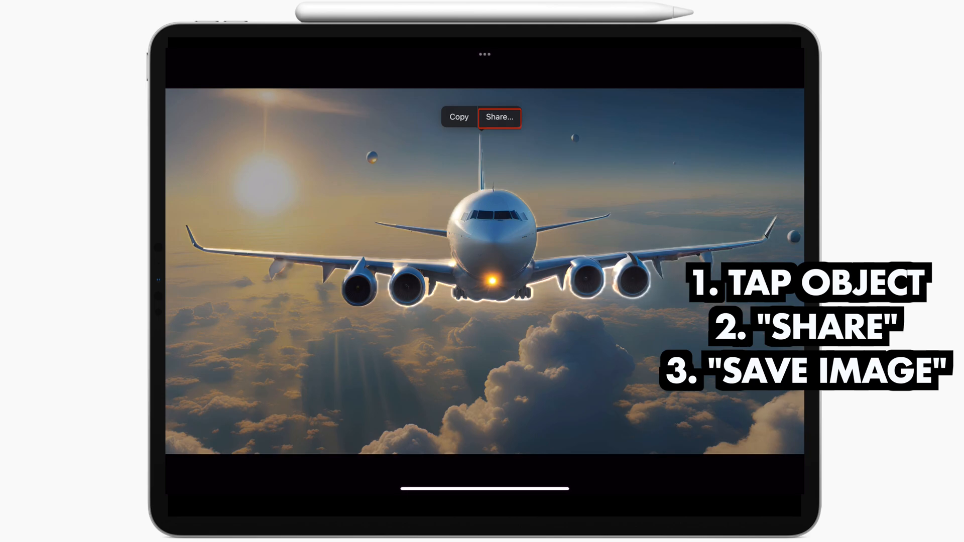
# Step: Share the lifted airplane subject and save it as its own image
pyautogui.click(500, 117)
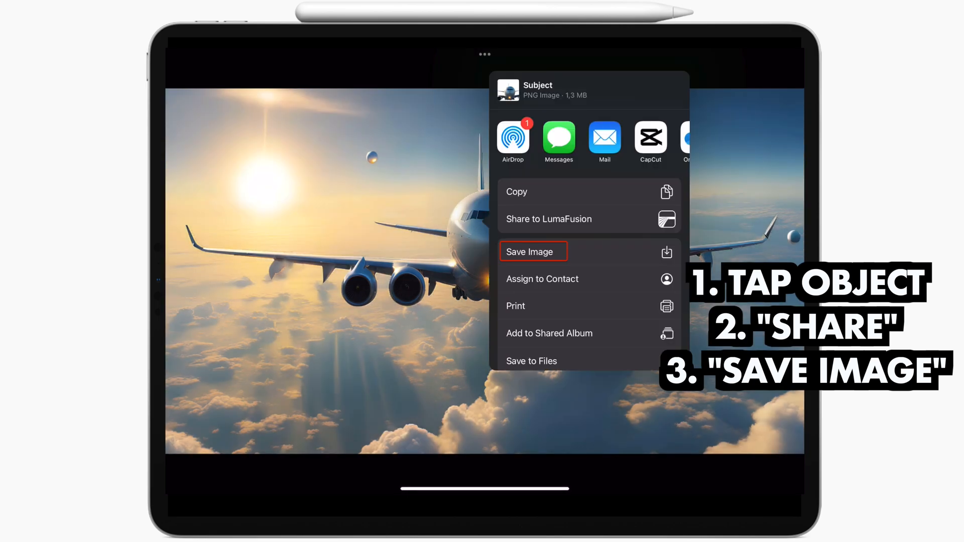
pyautogui.click(533, 252)
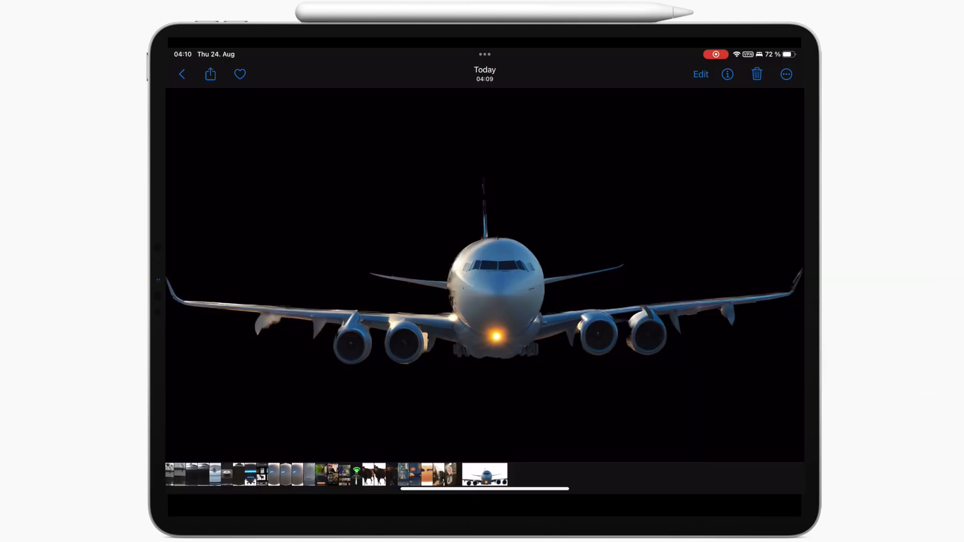
pyautogui.click(484, 277)
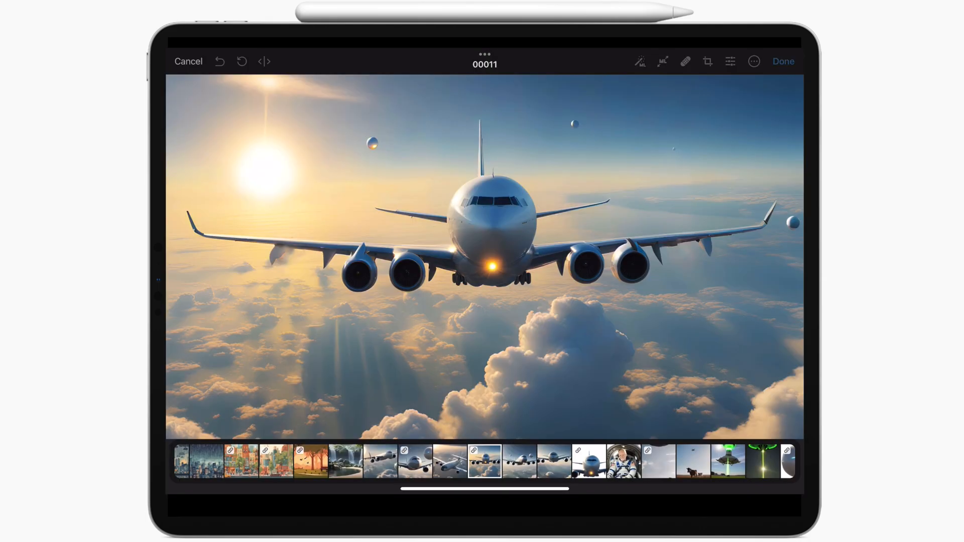
# Step: Brush the Repair tool over the airplane's tail, nose, wing and engines
pyautogui.click(685, 61)
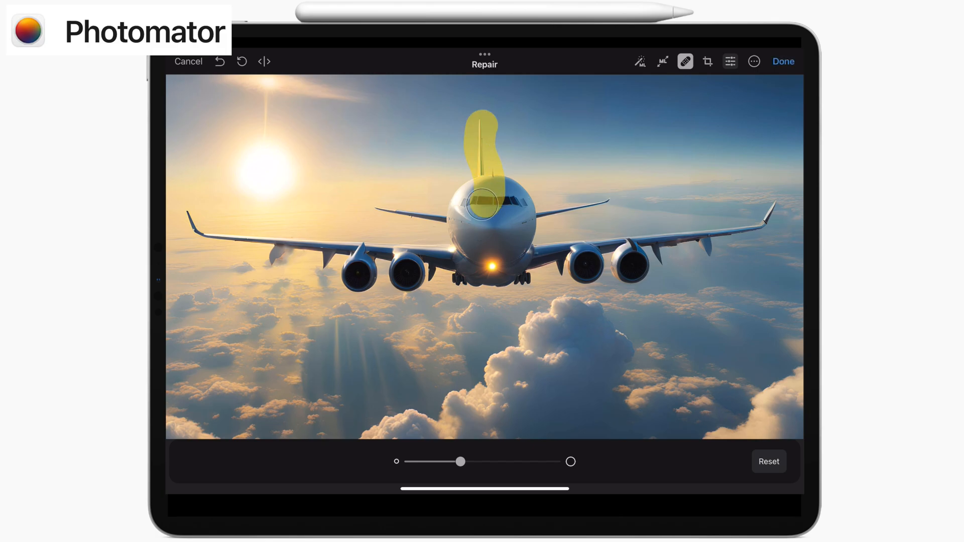
pyautogui.moveTo(479, 185); pyautogui.dragTo(763, 203)
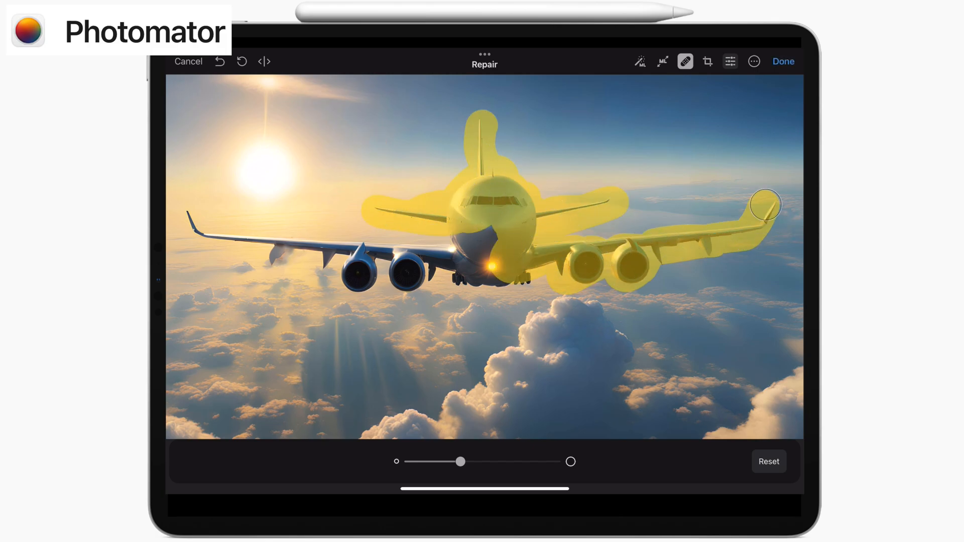
pyautogui.moveTo(762, 206); pyautogui.dragTo(283, 252)
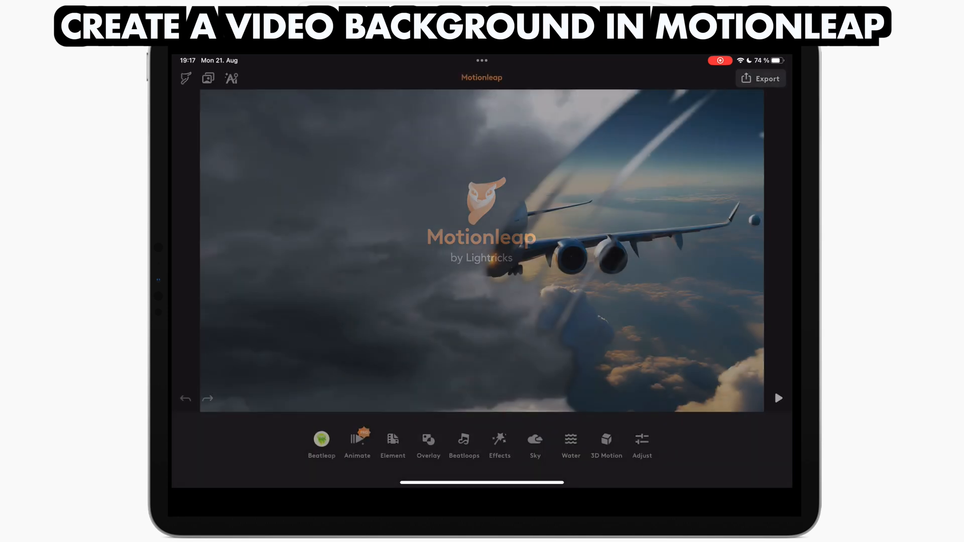
# Step: Apply Motionleap's Sky animation to the cloudy airplane picture
pyautogui.click(535, 445)
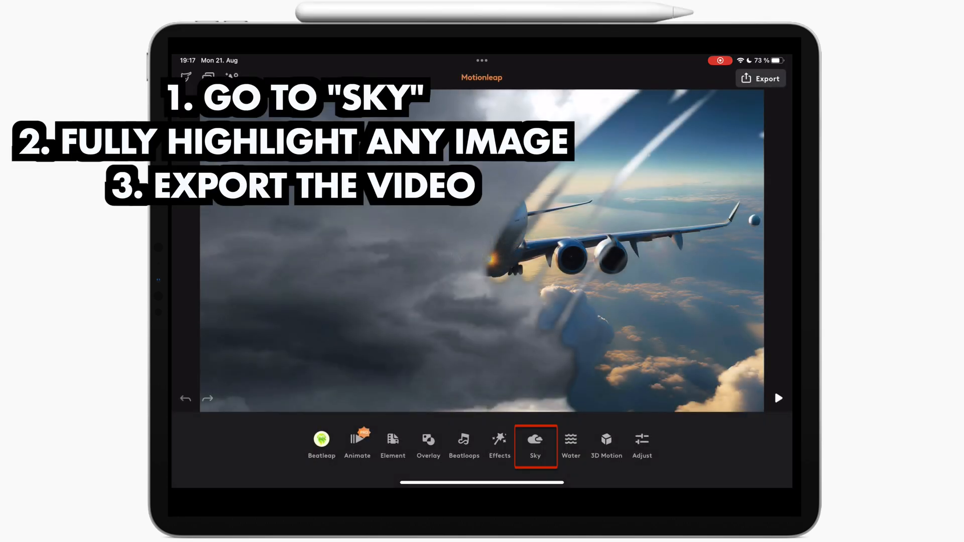
pyautogui.click(535, 446)
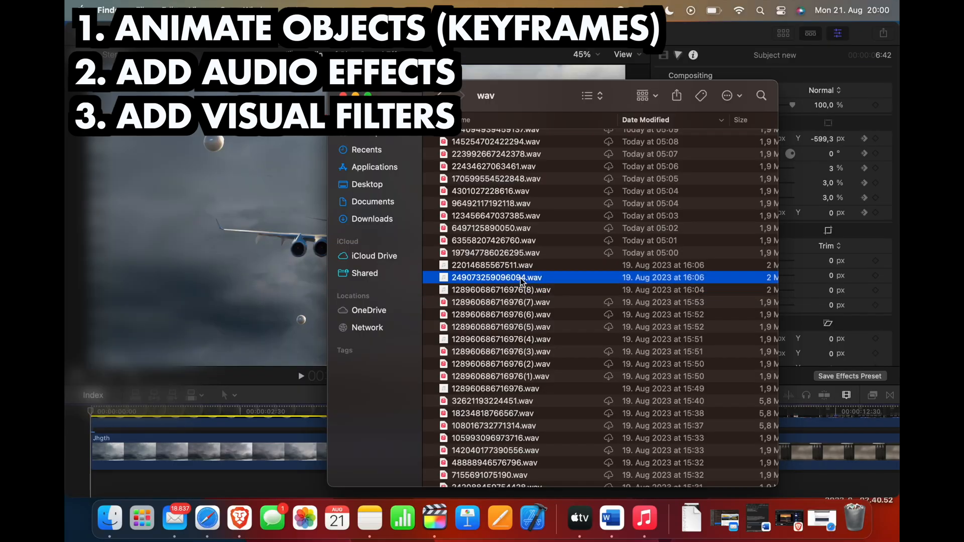
# Step: Import a .wav sound effect and apply the Zoom effect to the airplane clip
pyautogui.click(492, 265)
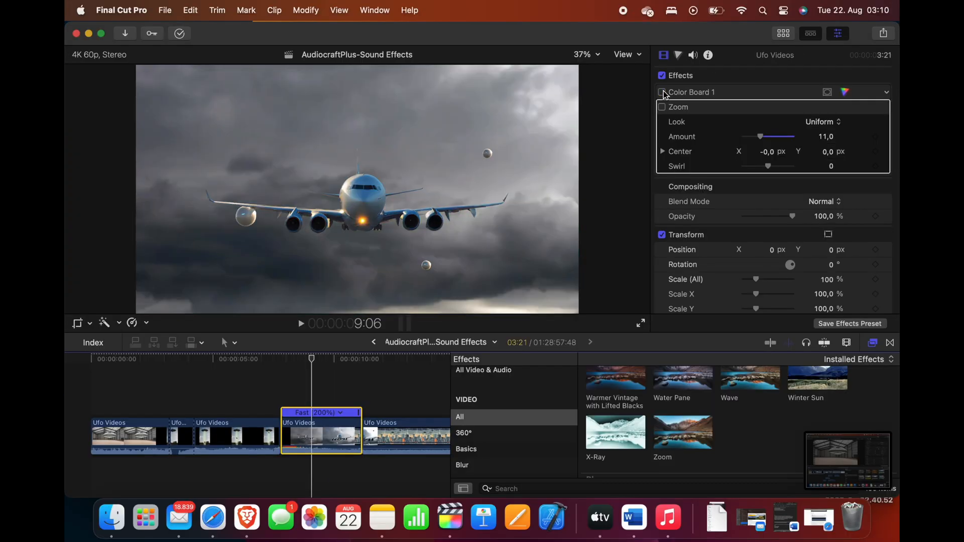
pyautogui.click(662, 107)
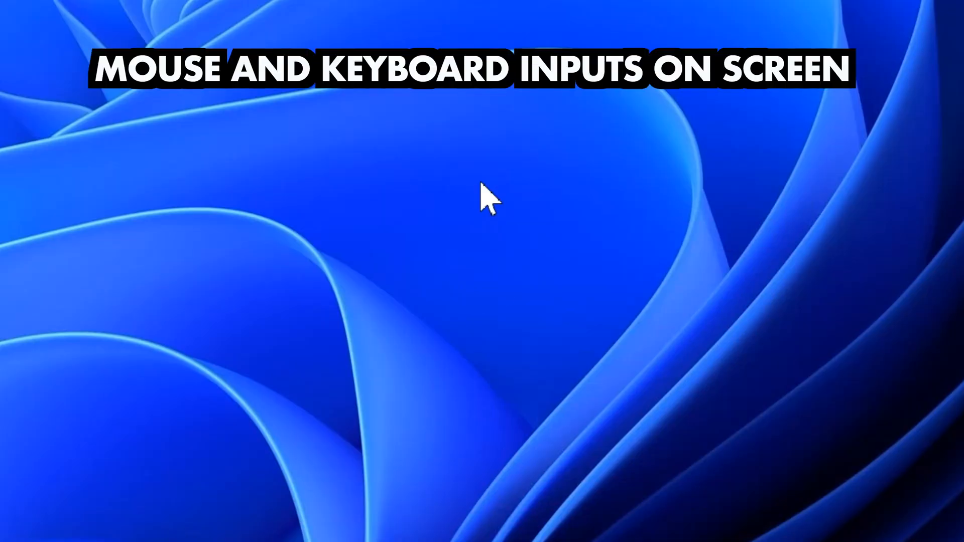
pyautogui.moveTo(481, 178)
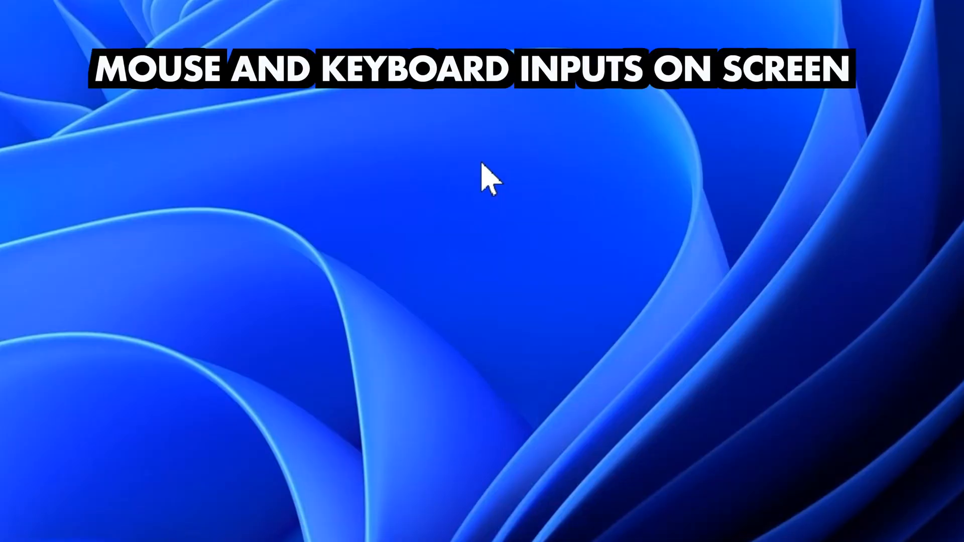
pyautogui.rightClick(482, 179)
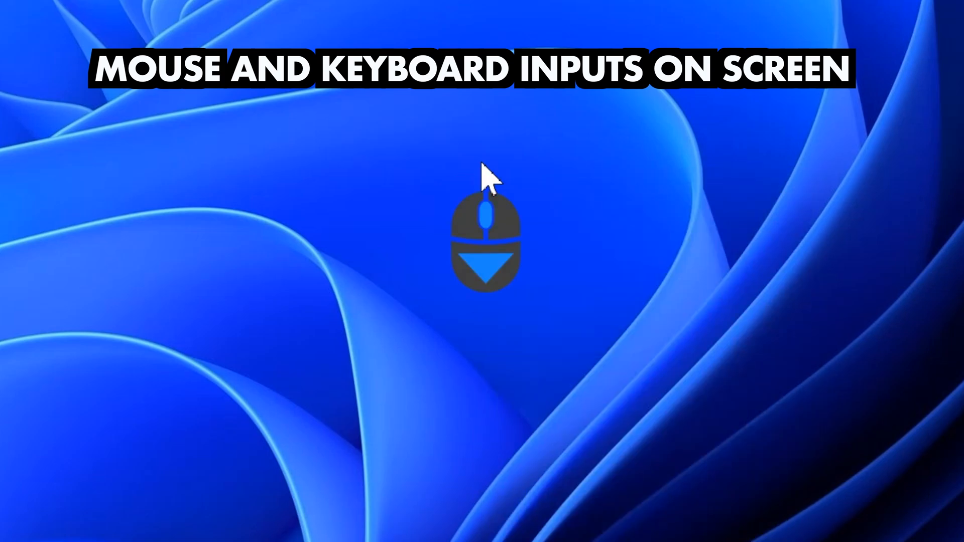
pyautogui.press('Ctrl+c')
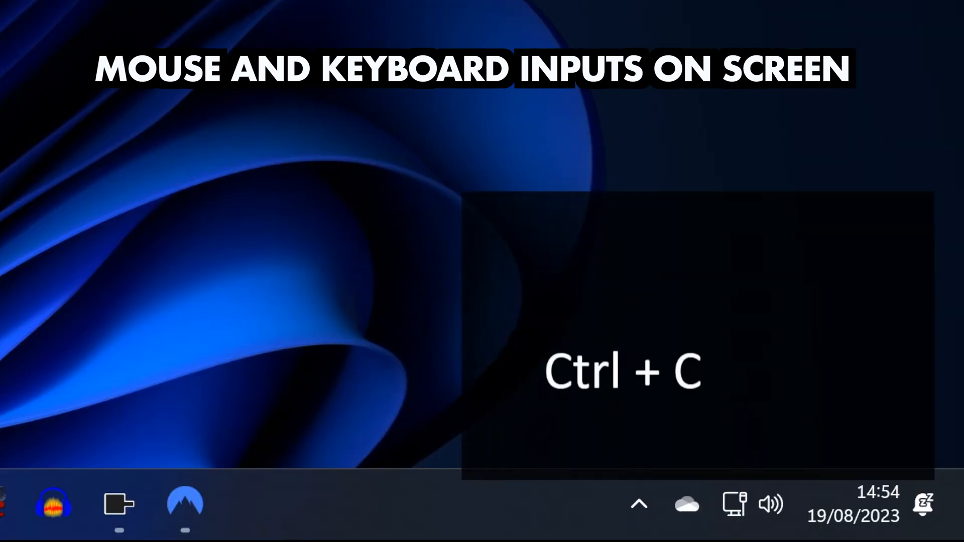